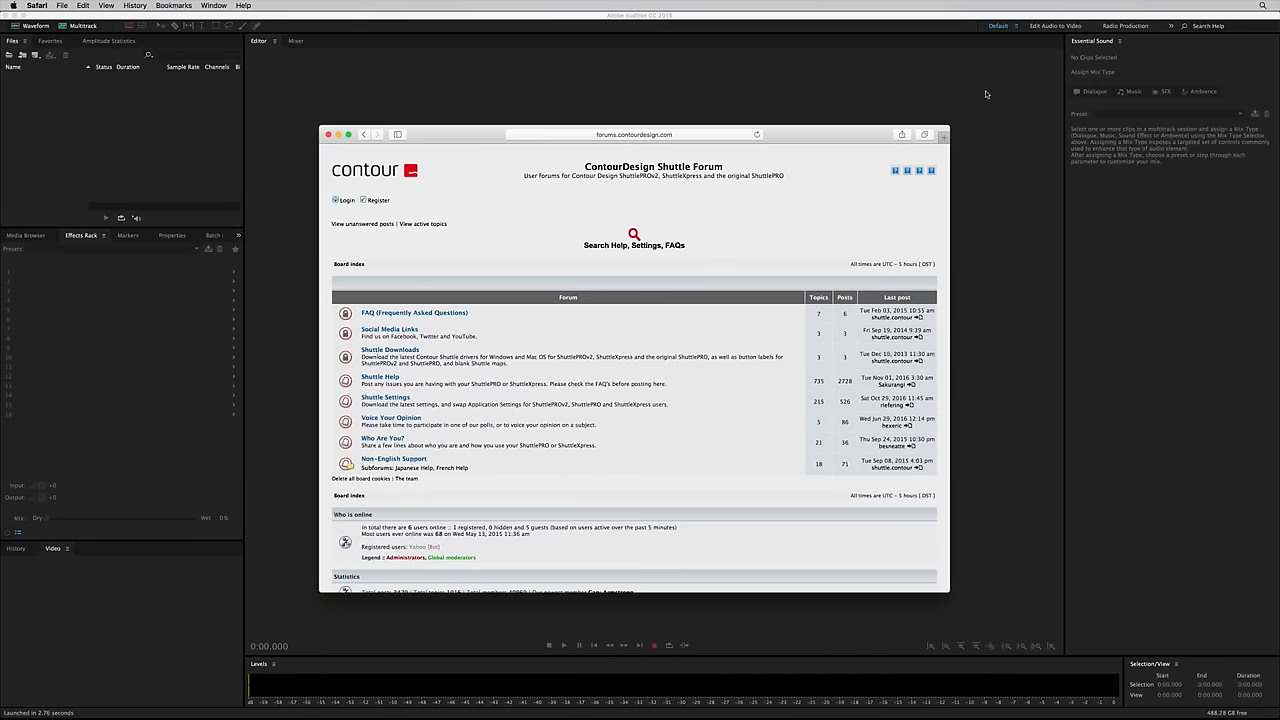
Step: Download Contour Shuttle 3.0.37.zip from the forum's Mac OS X Drivers topic and check Downloads
left_click(390, 349)
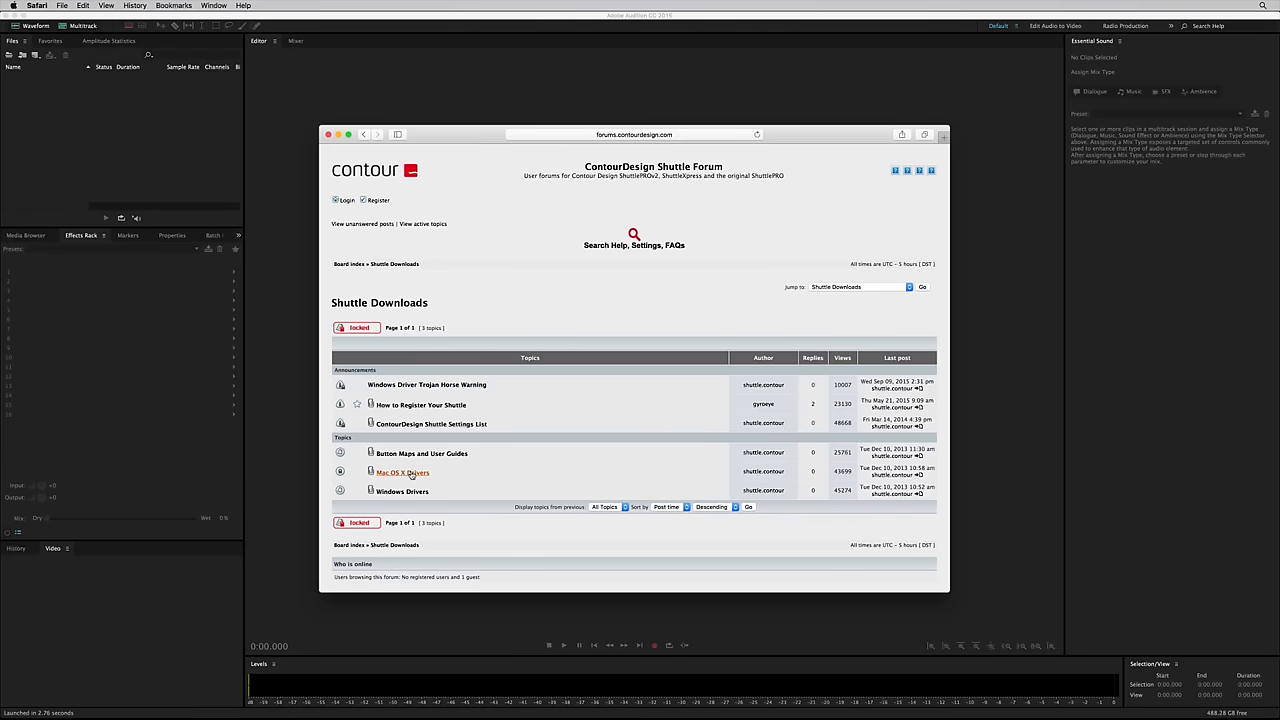
left_click(400, 472)
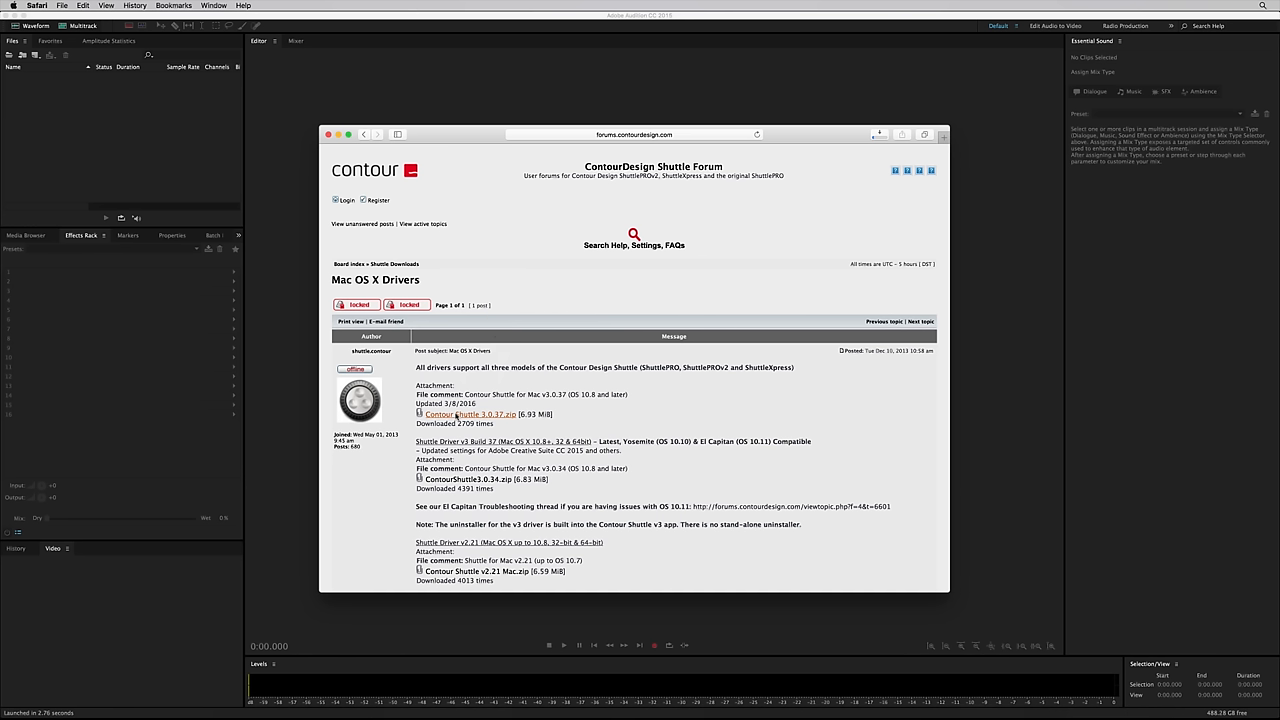
mouse_move(863, 159)
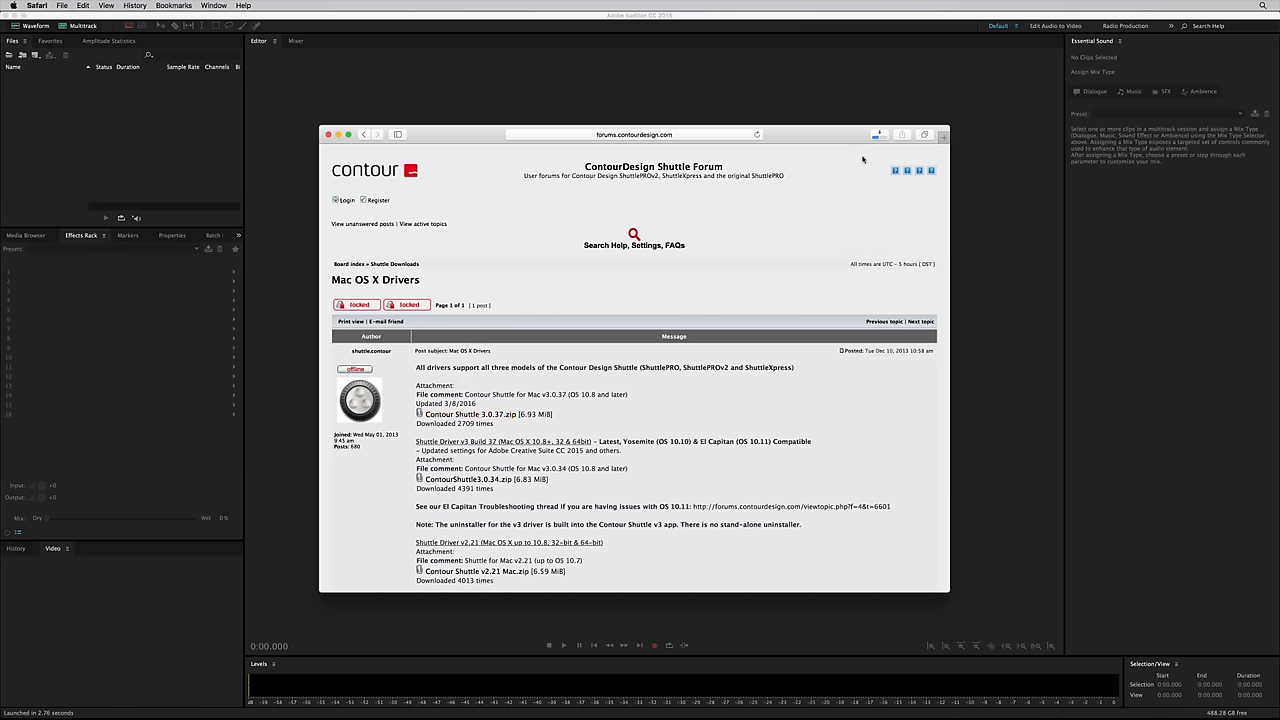
mouse_move(879, 134)
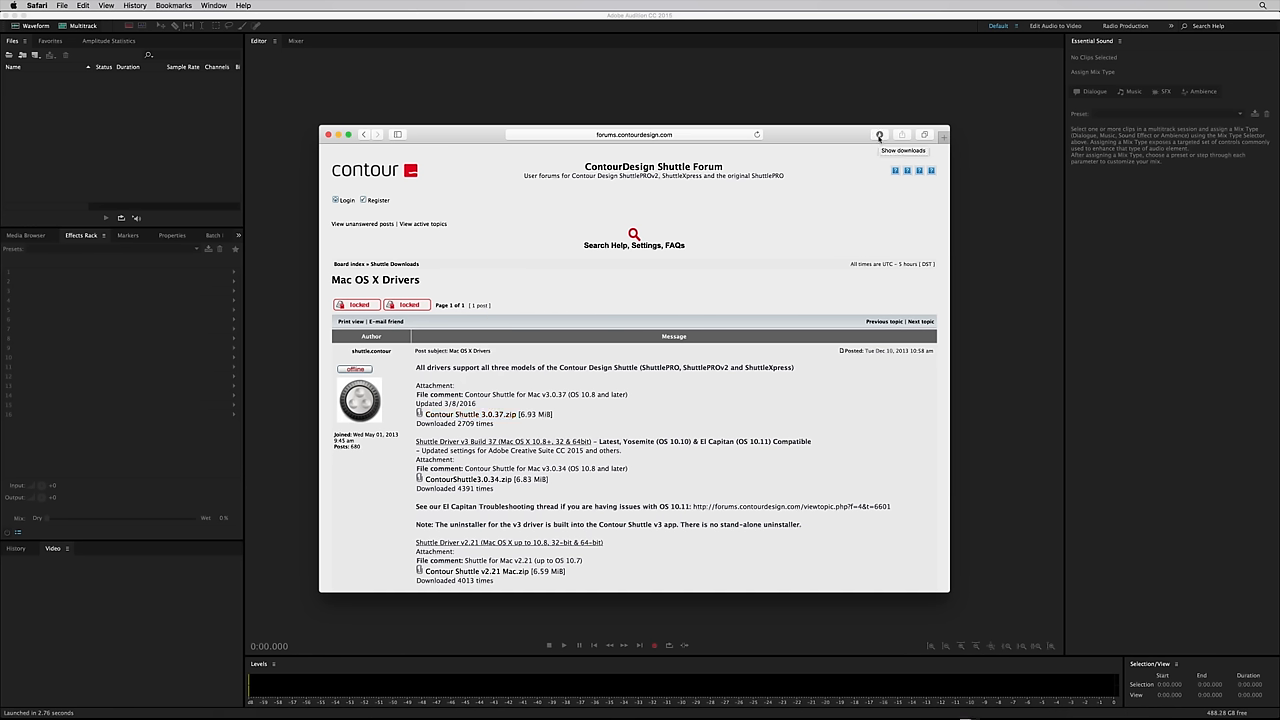
left_click(879, 134)
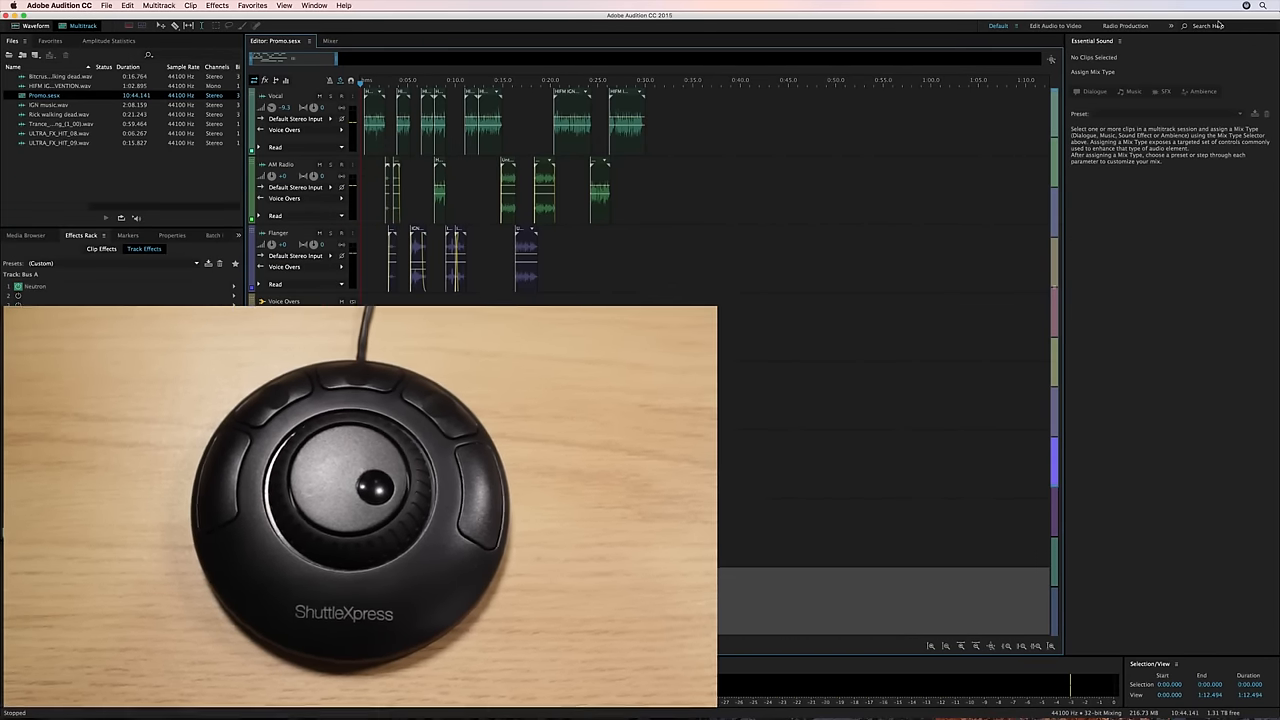
Step: Open Shuttle Settings from the menu-bar icon and view the Audacity preset's assignments
left_click(1246, 6)
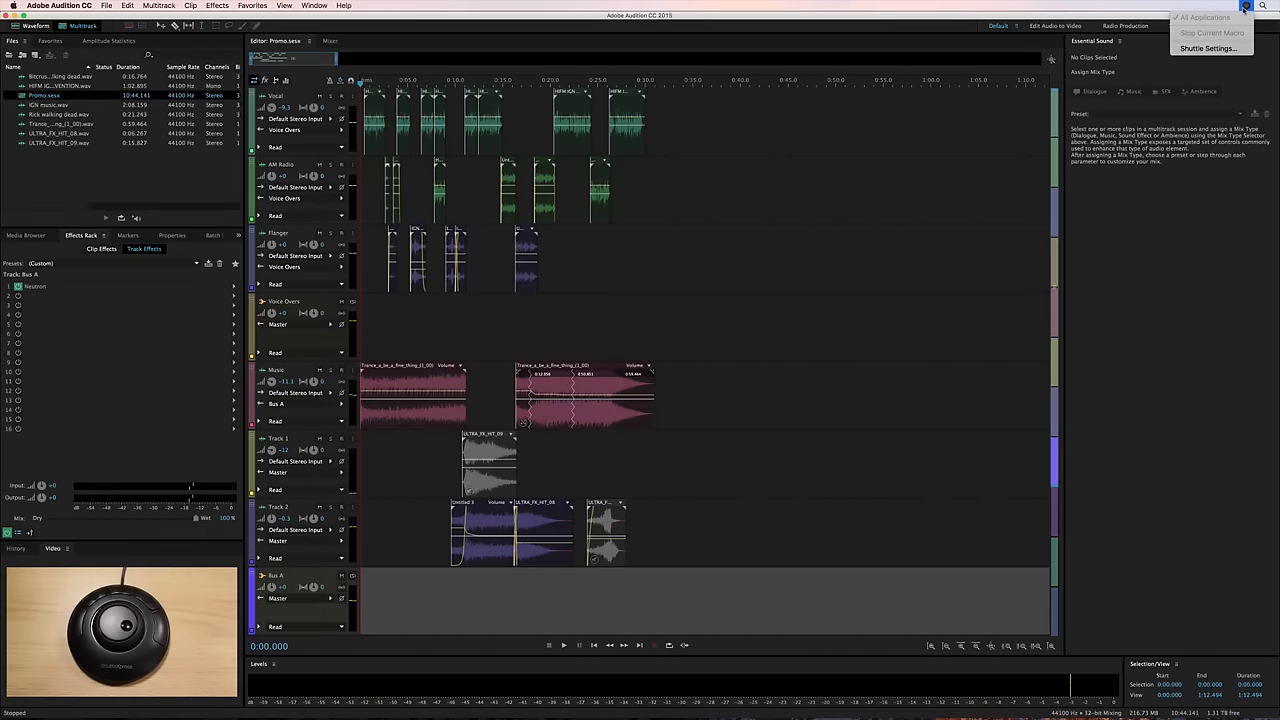
mouse_move(1210, 48)
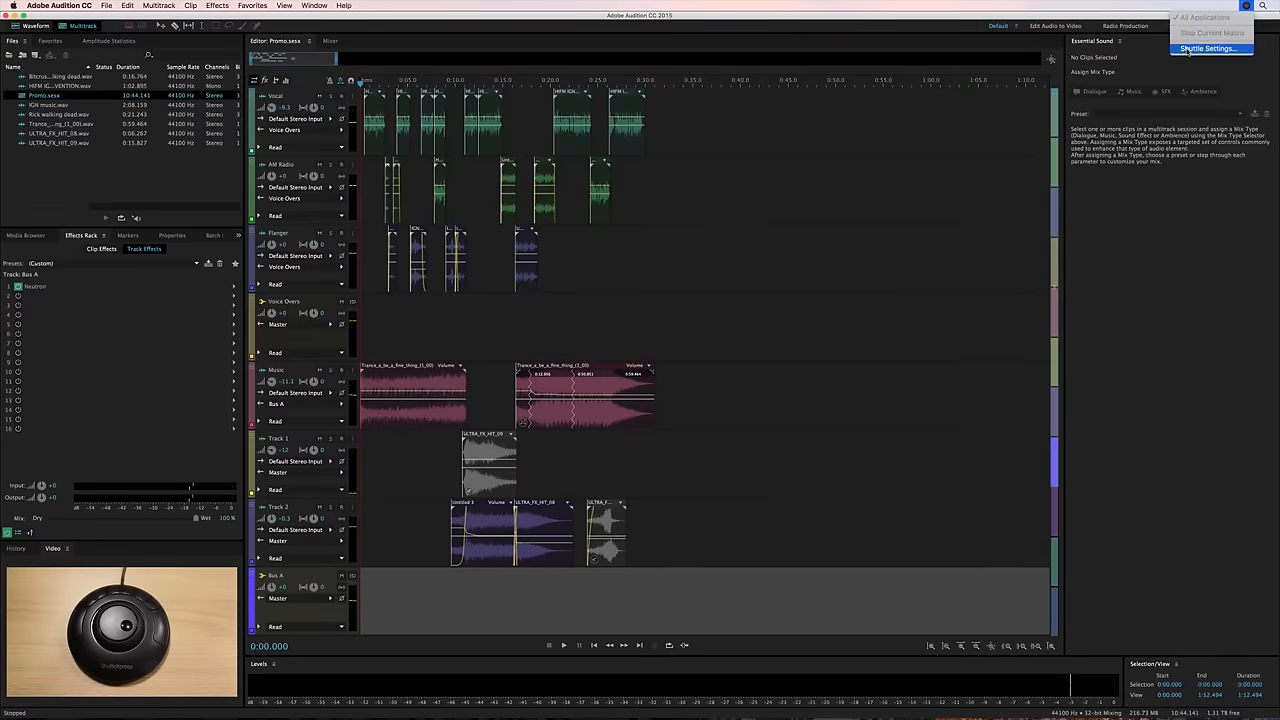
left_click(1208, 48)
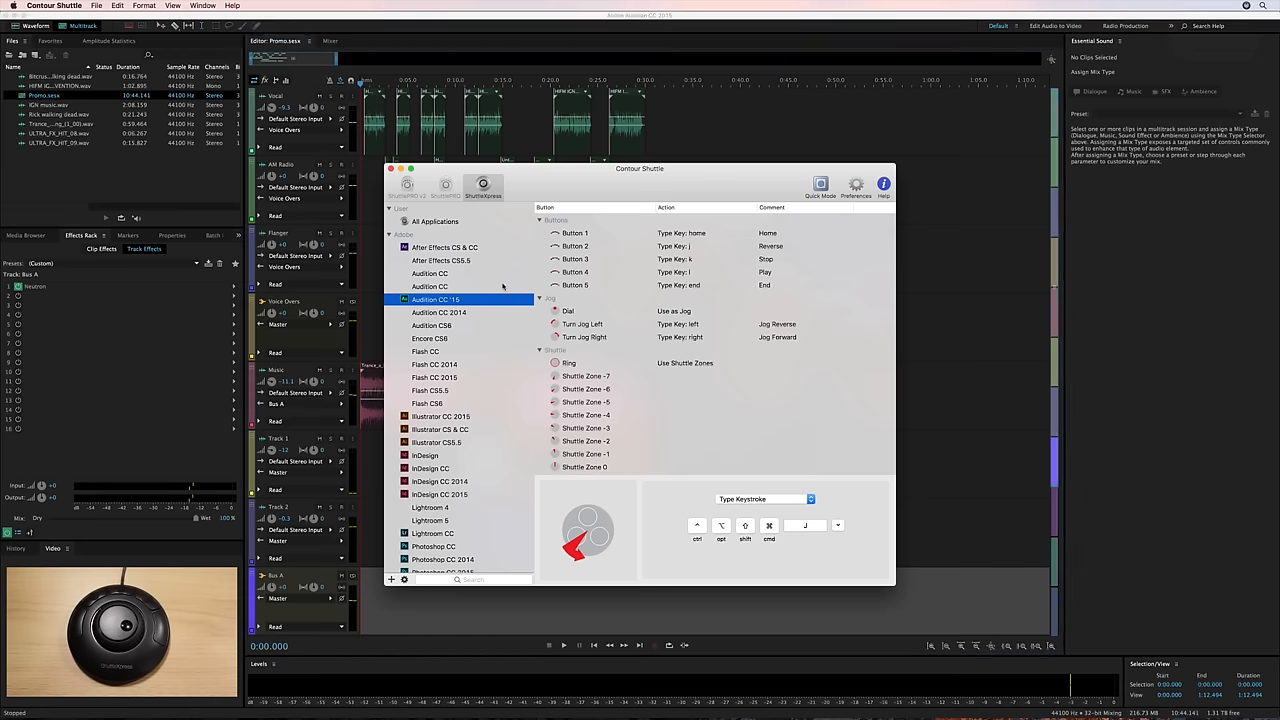
scroll("down", 3)
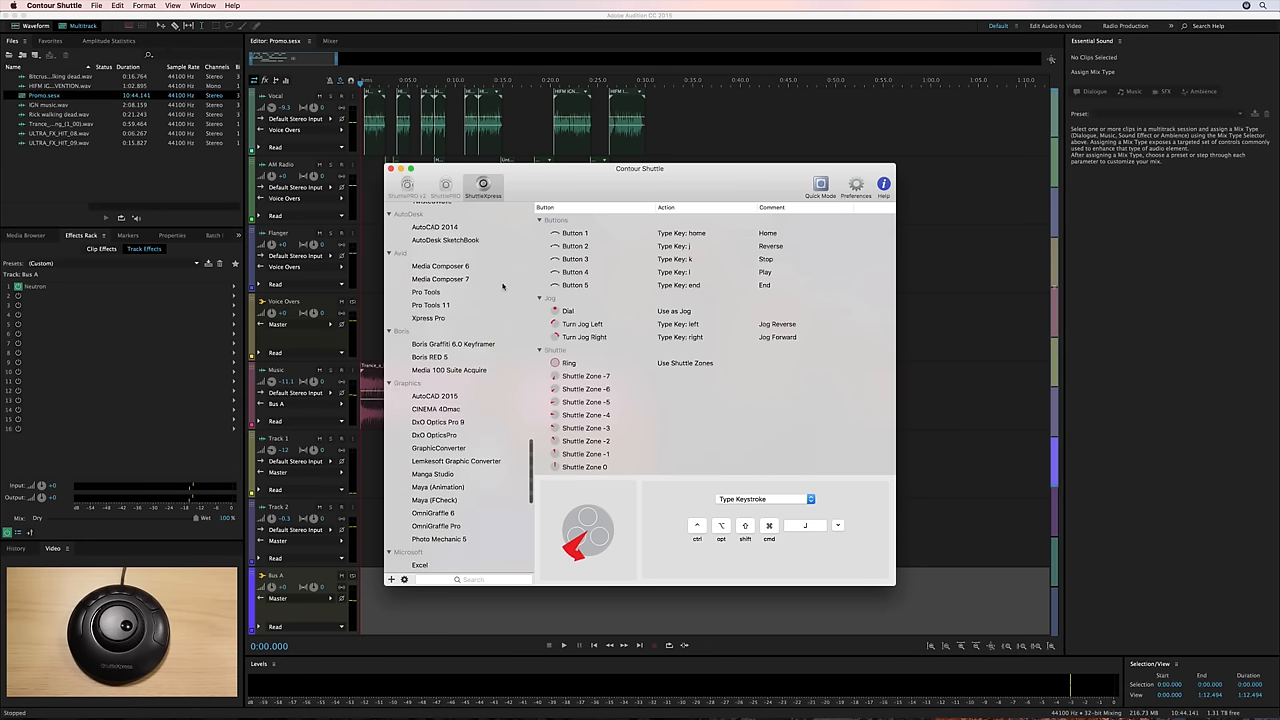
left_click(425, 294)
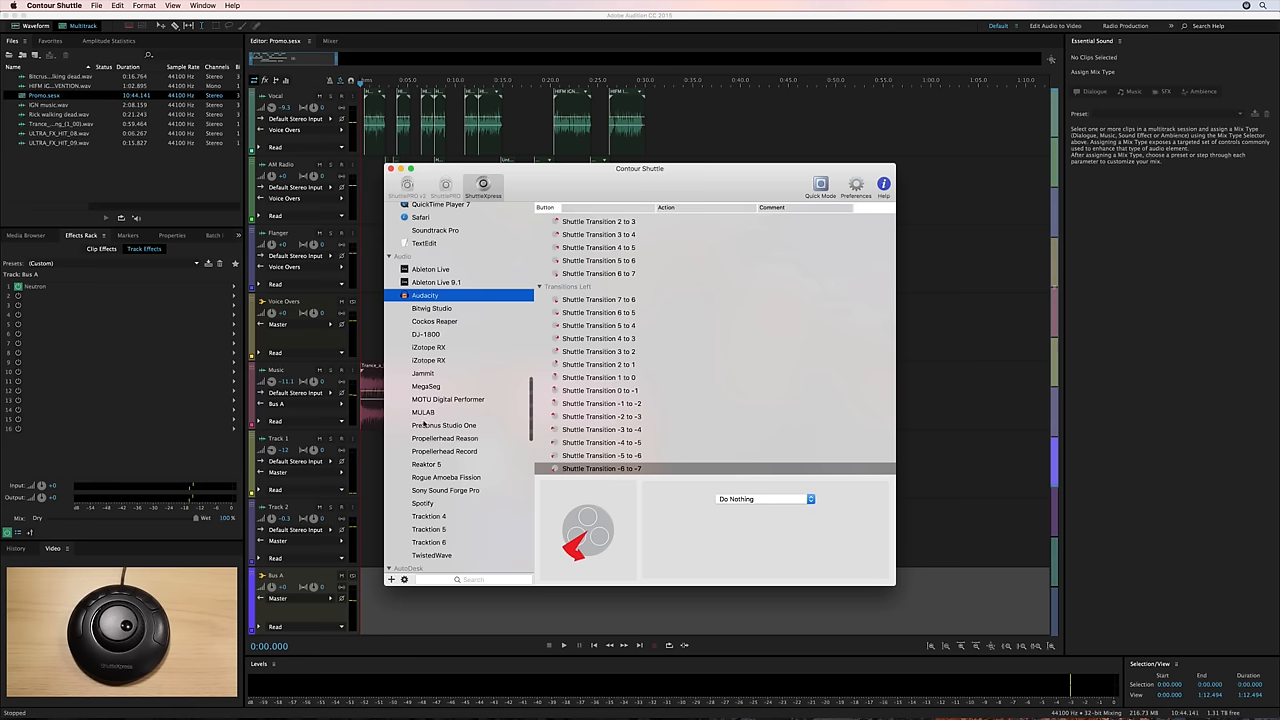
scroll("down", 3)
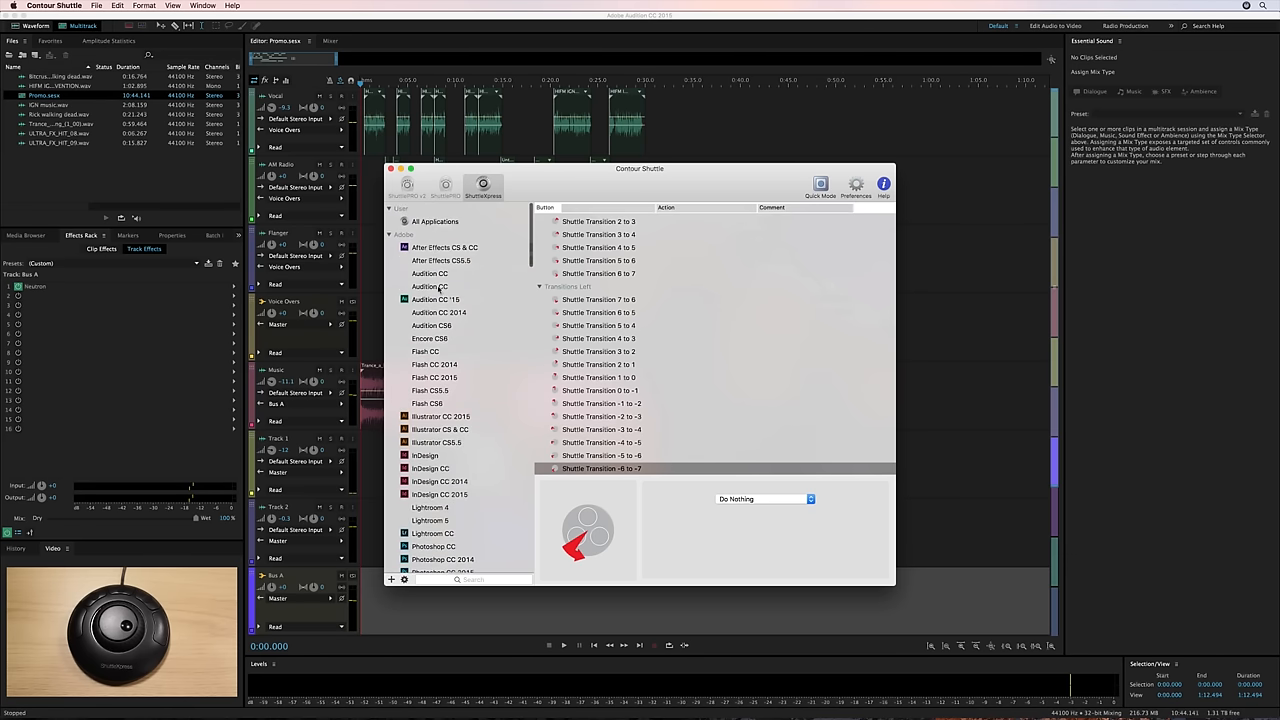
Step: Select the Audition CC '15 preset to show its button, jog and shuttle mappings
left_click(435, 299)
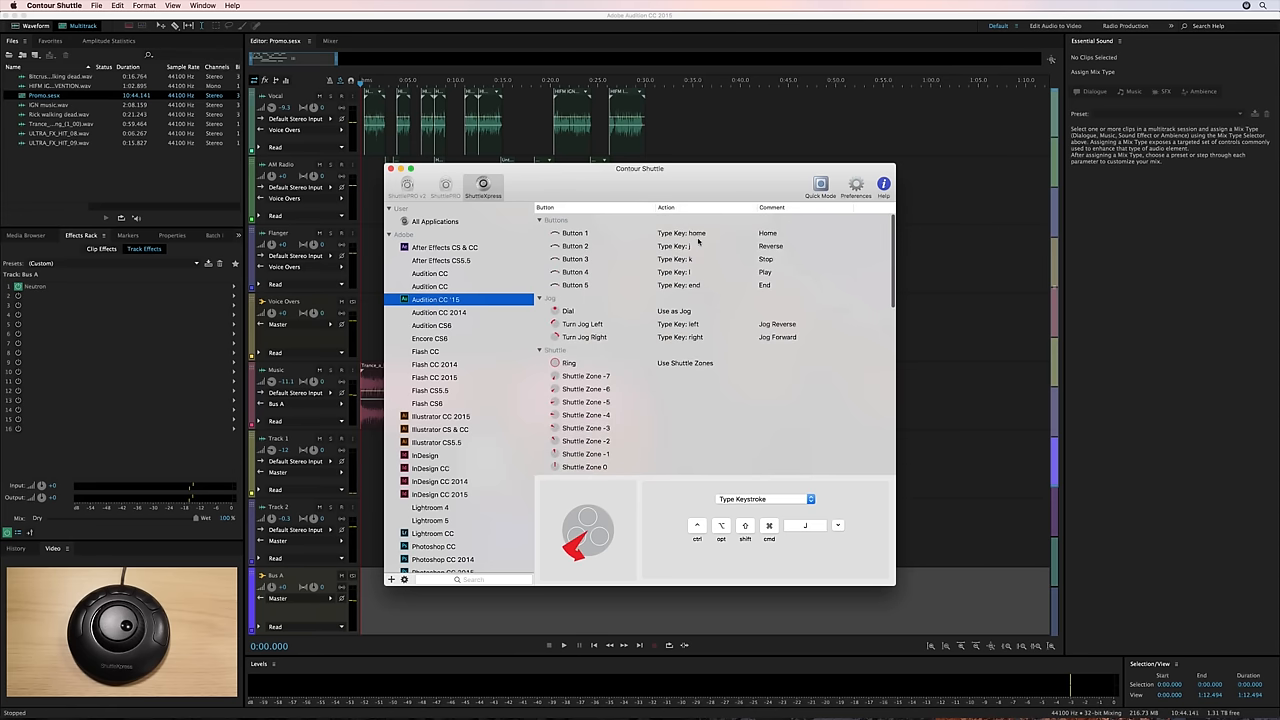
mouse_move(686, 260)
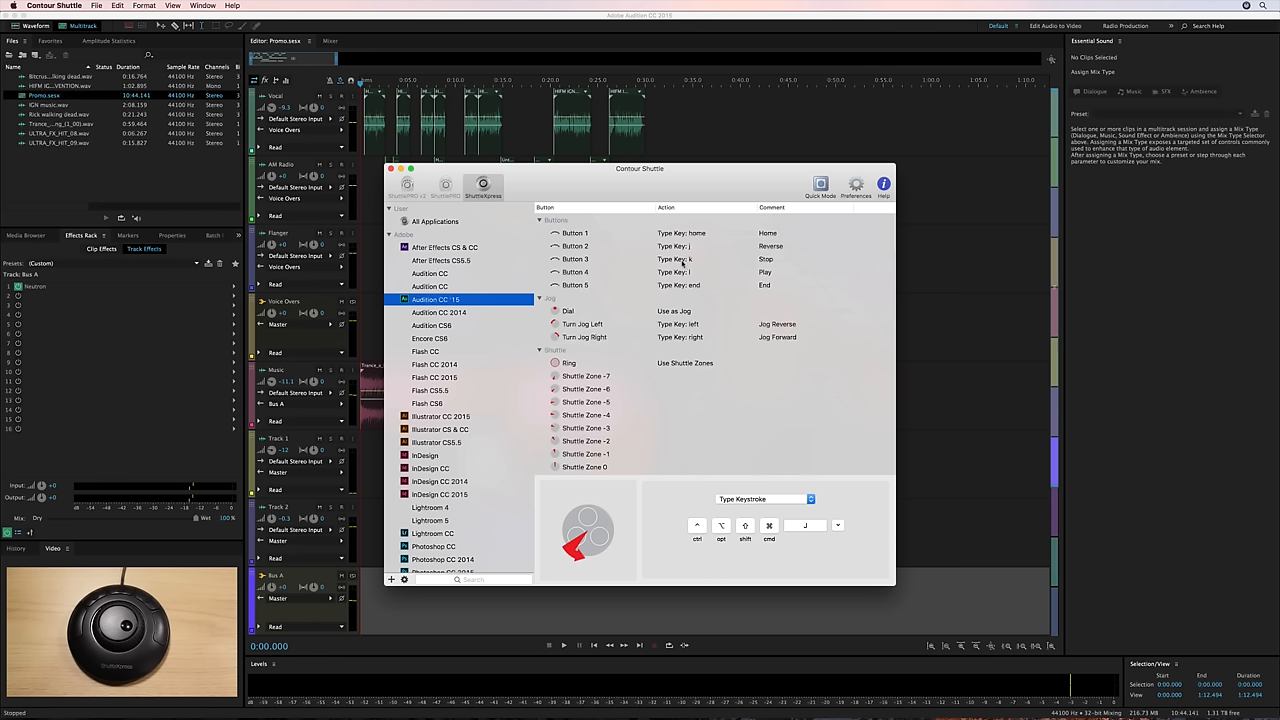
mouse_move(595, 334)
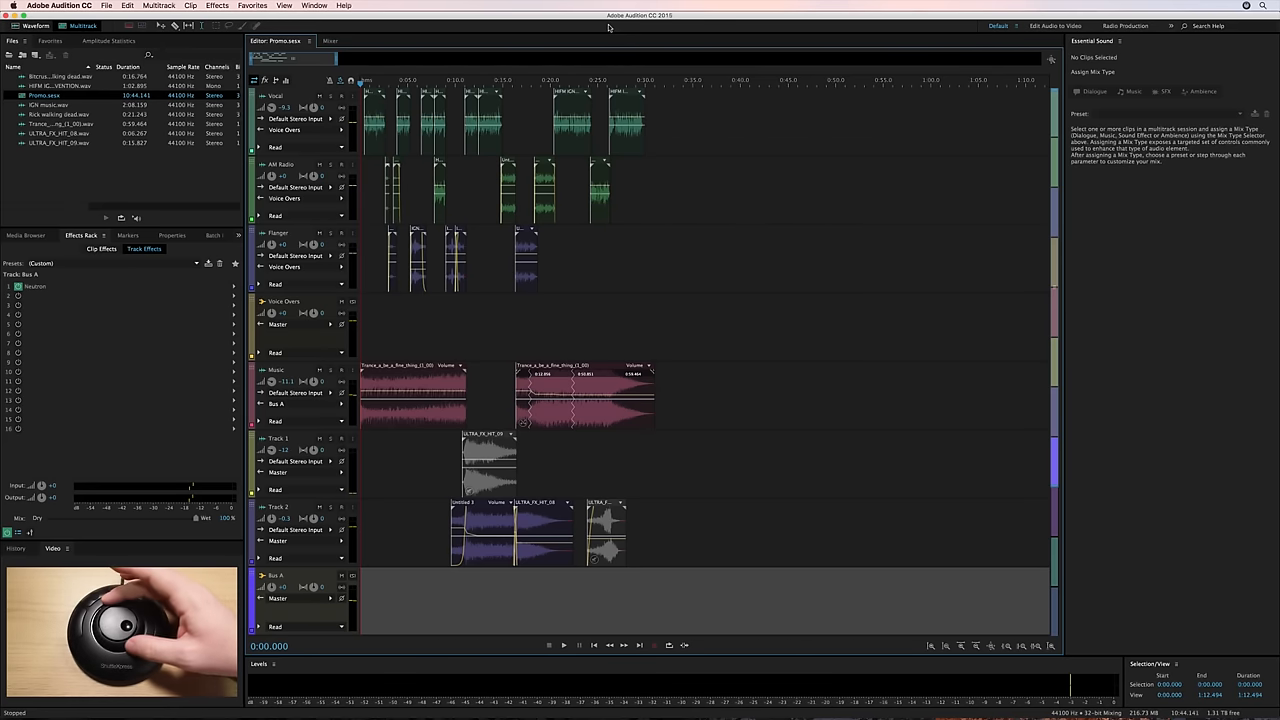
left_click(387, 80)
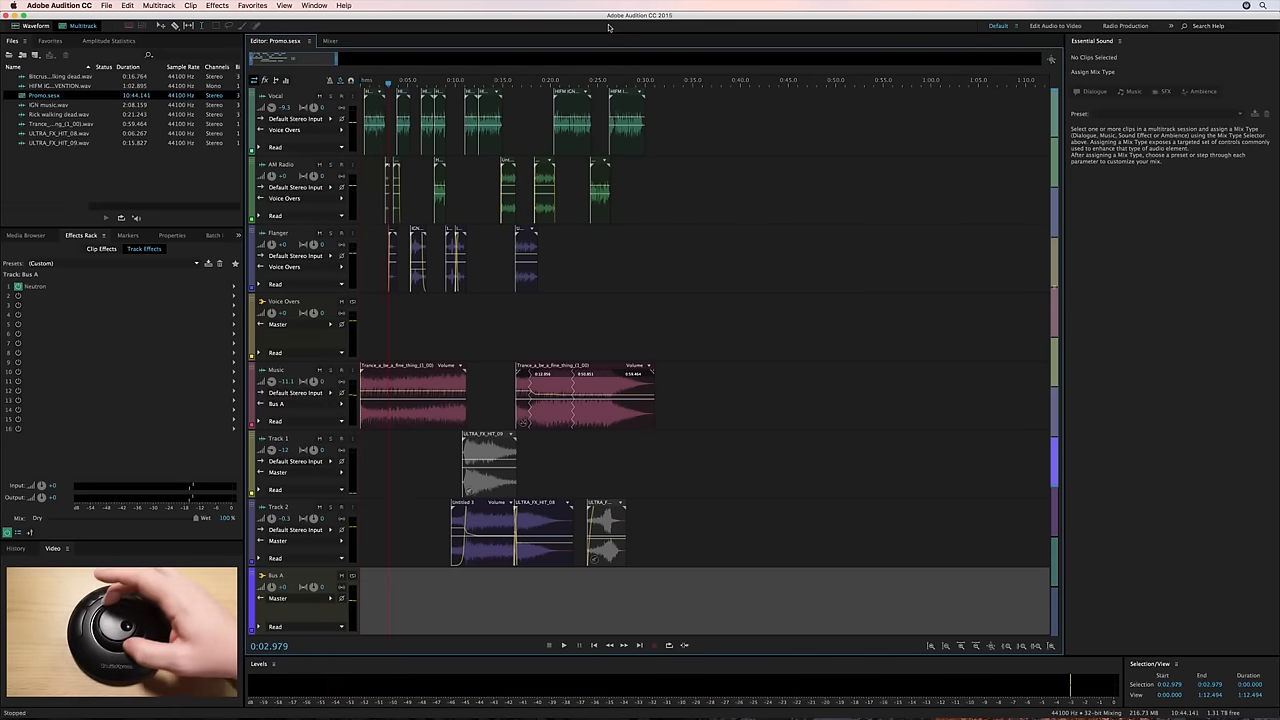
left_click(563, 645)
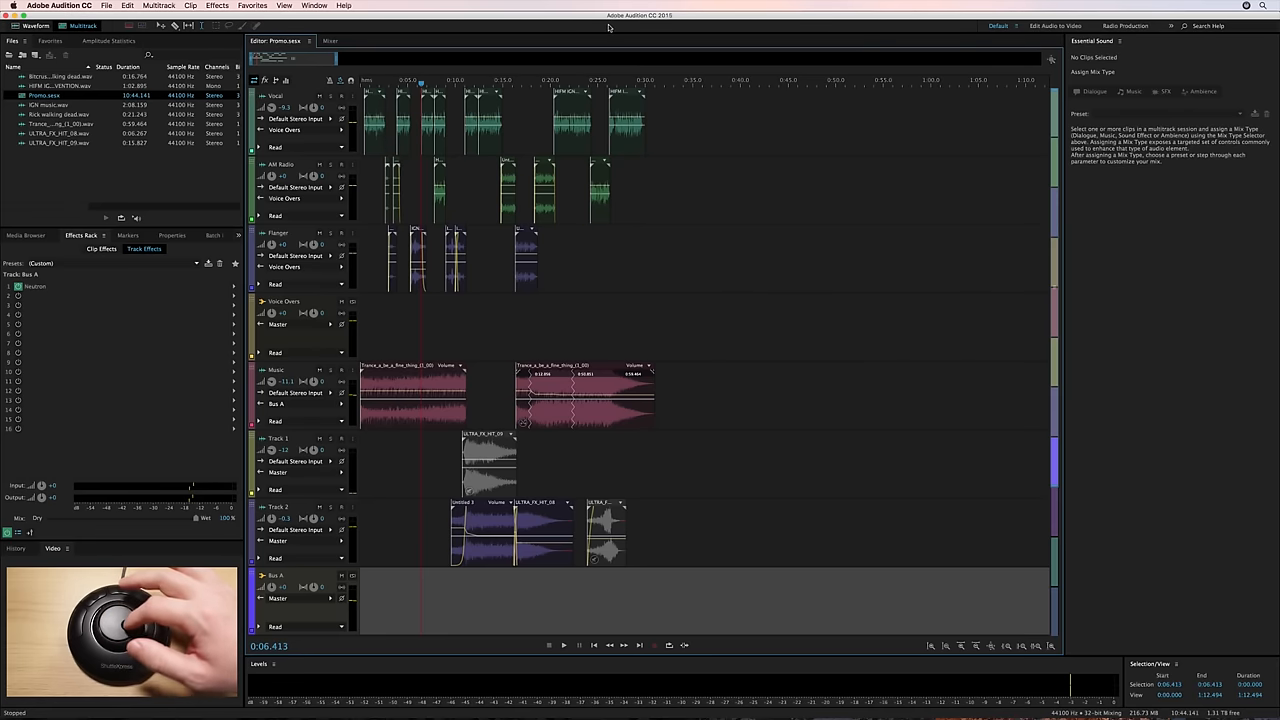
left_click(563, 645)
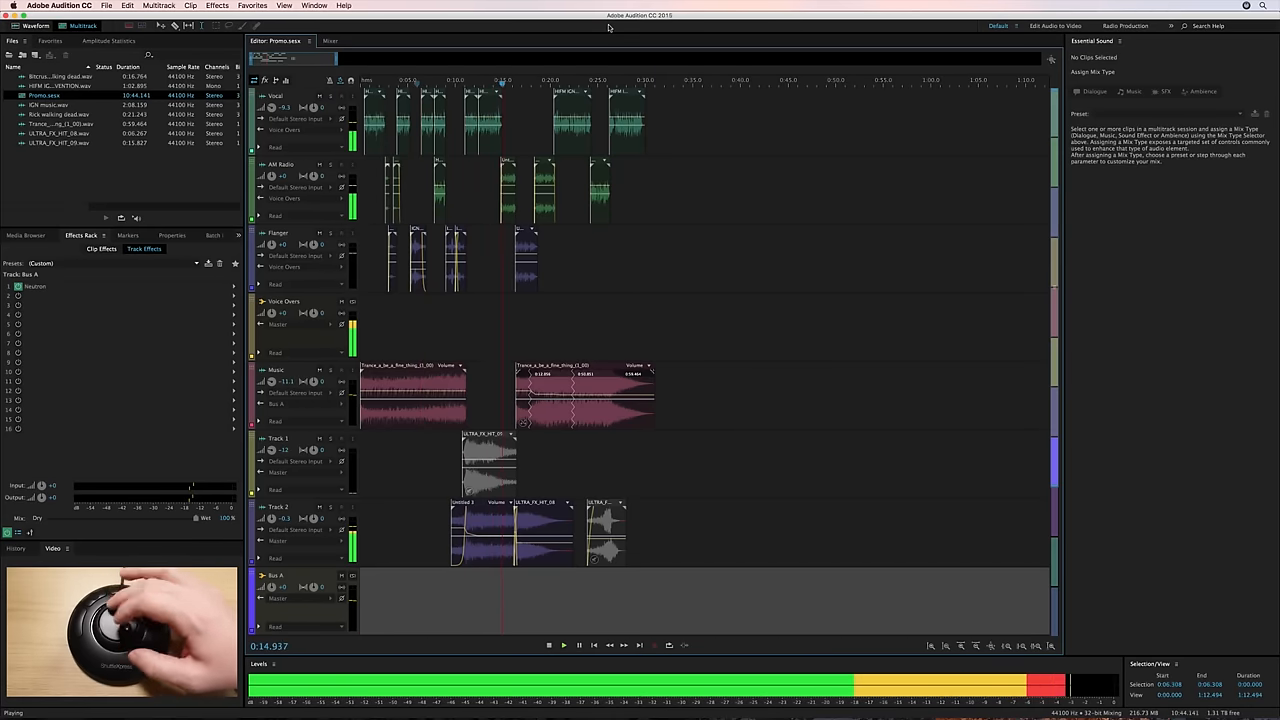
left_click(563, 644)
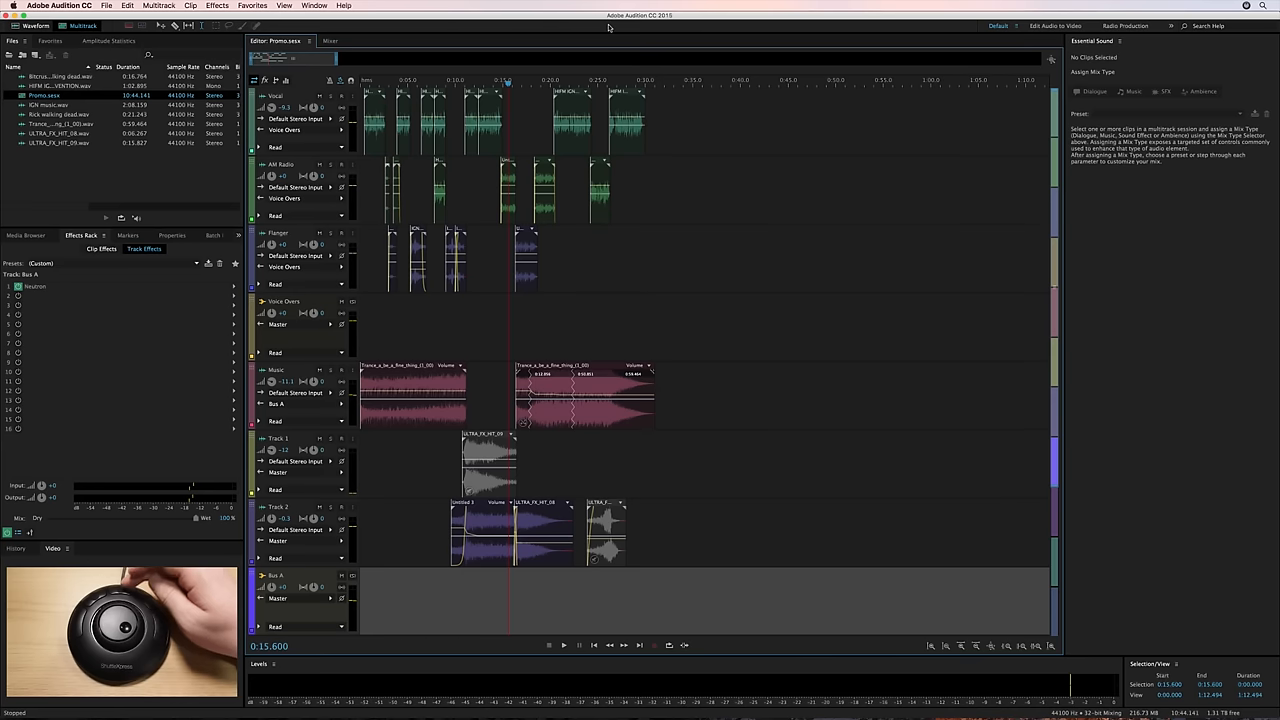
left_click(563, 645)
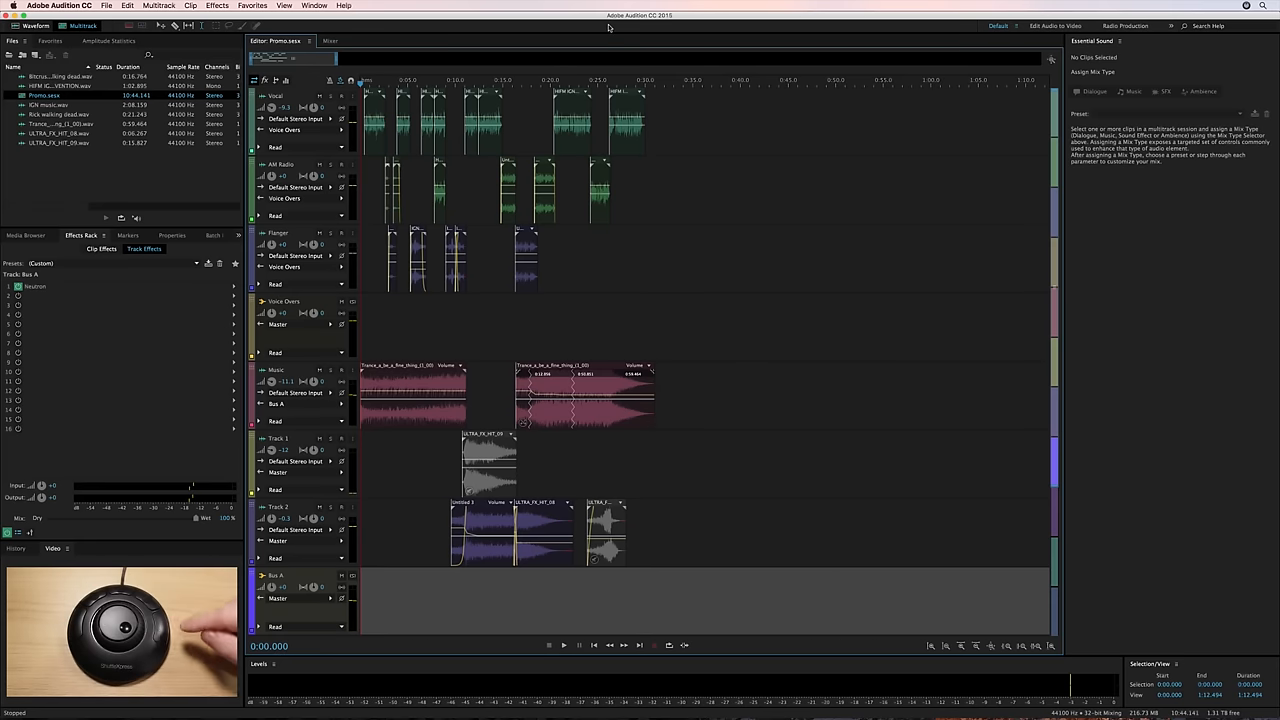
Step: Jump the playhead to the promo's end (~0:31), play backward, then stop
left_click(655, 80)
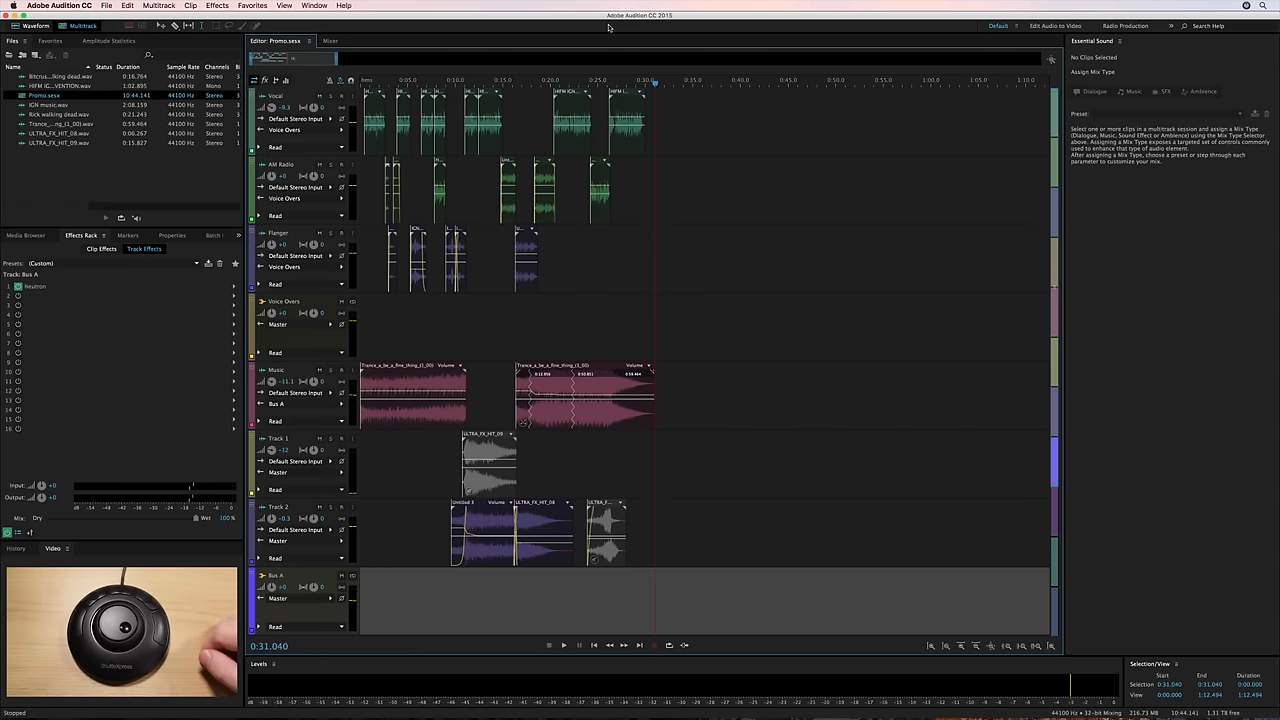
left_click(563, 645)
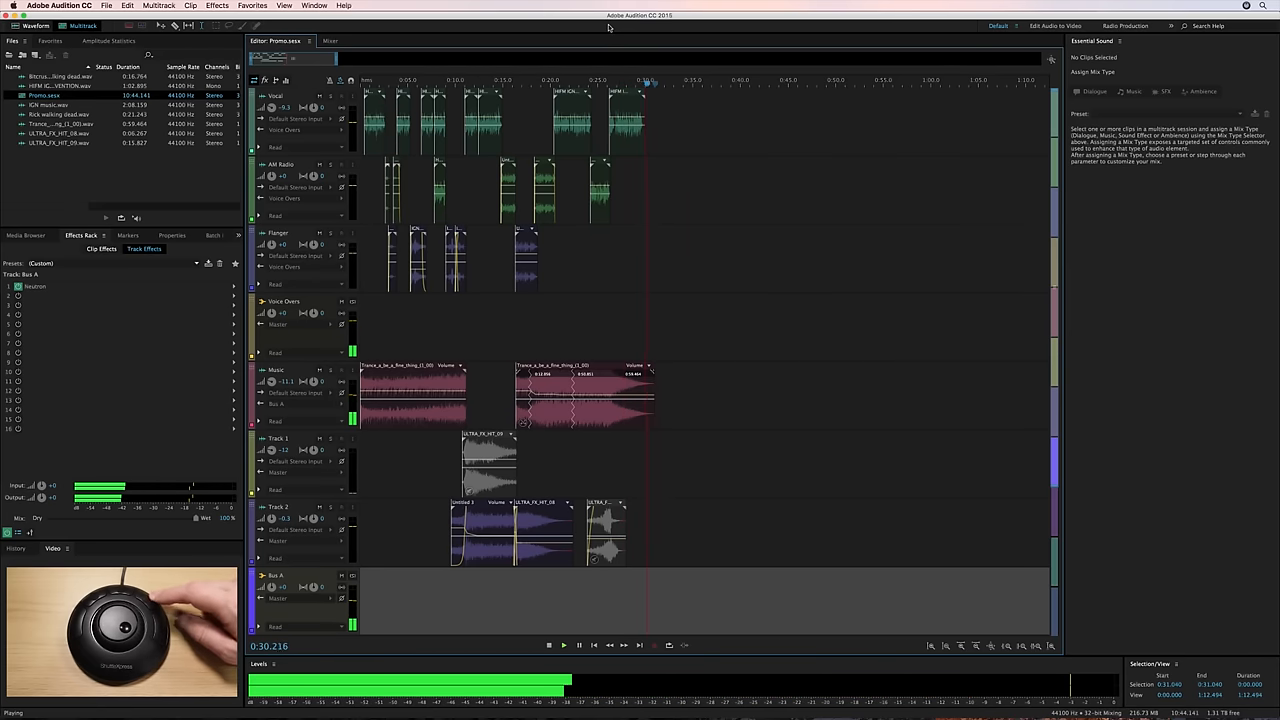
left_click(563, 645)
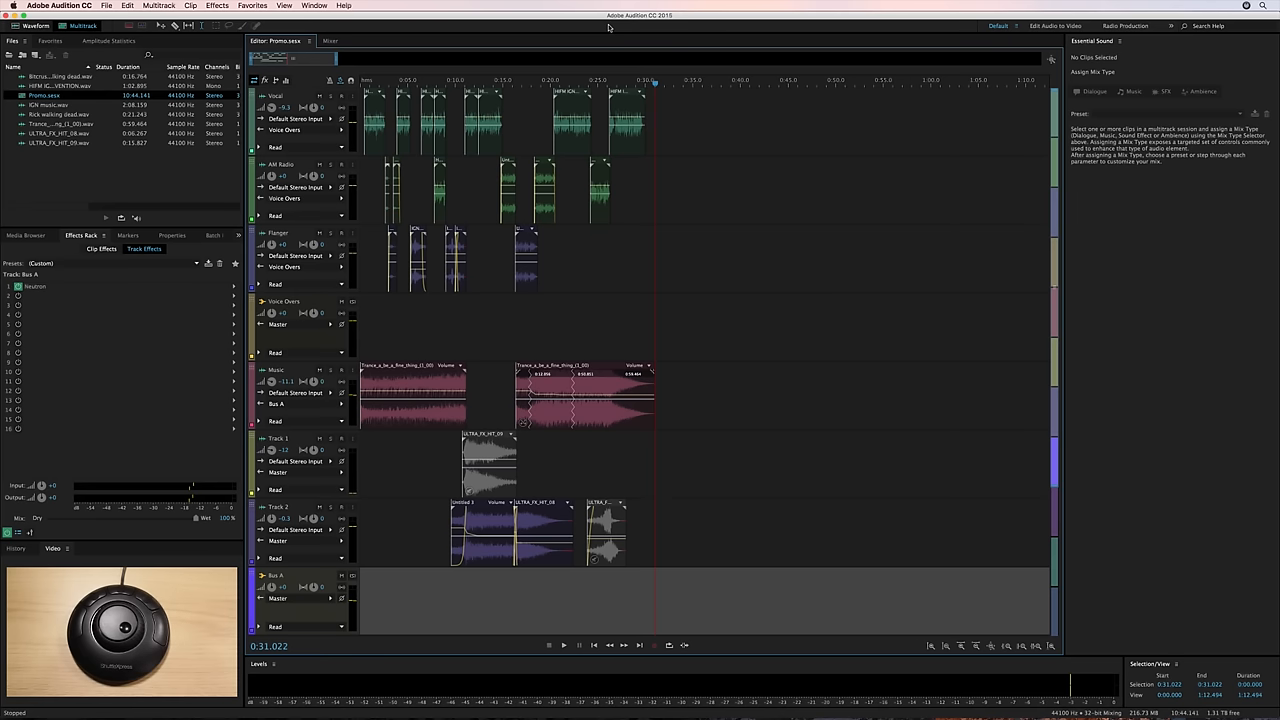
Step: Reopen Shuttle Settings and select Button 2's Reverse (J) keystroke under Audition CC '15
left_click(1246, 6)
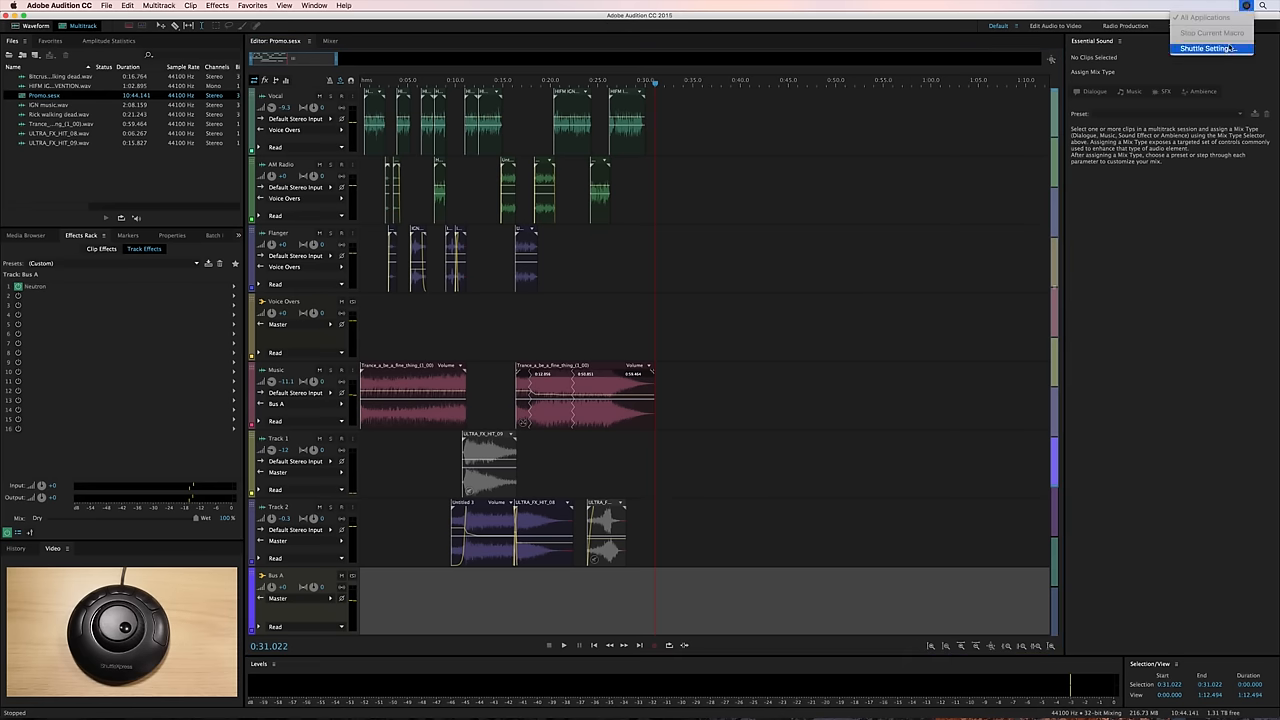
left_click(1210, 48)
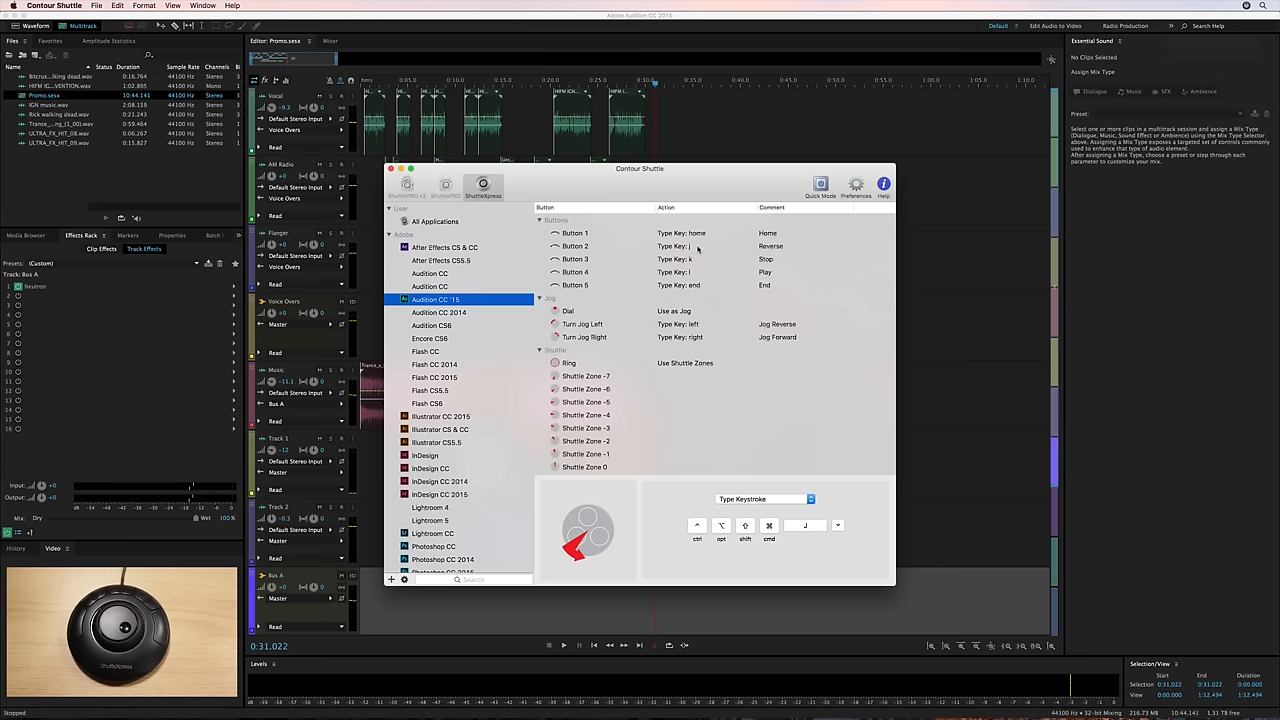
left_click(575, 246)
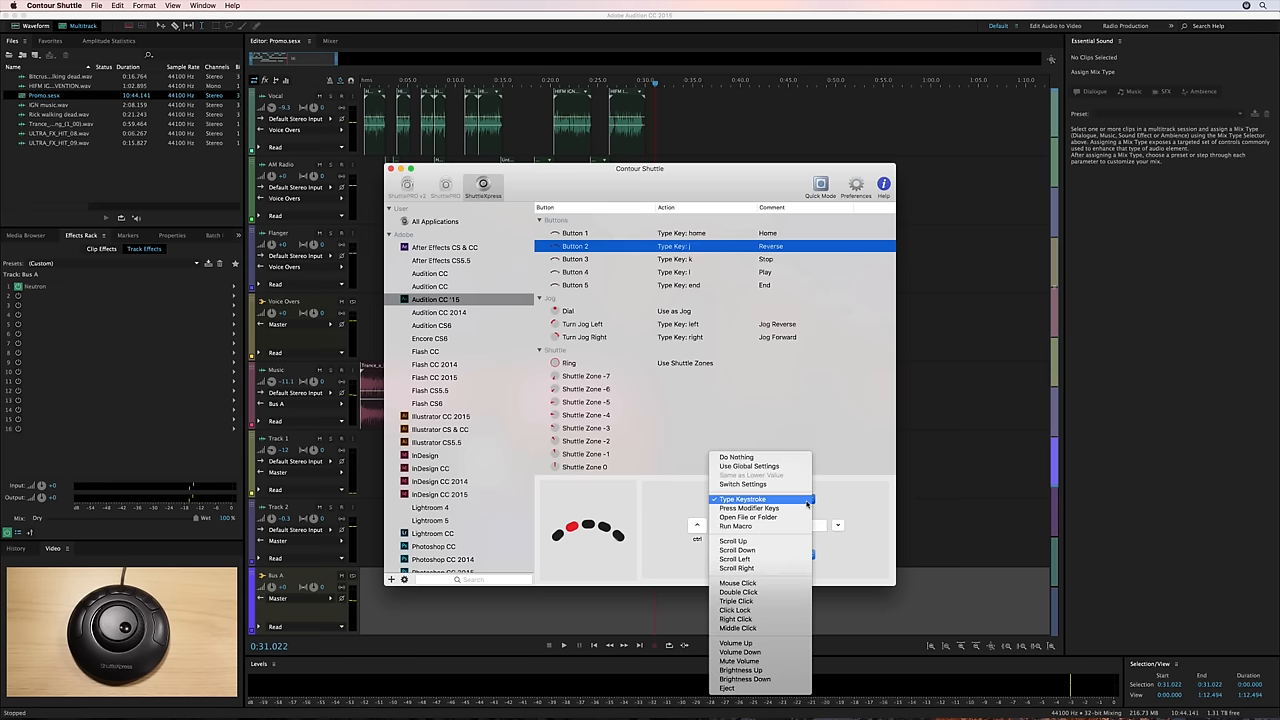
mouse_move(737, 583)
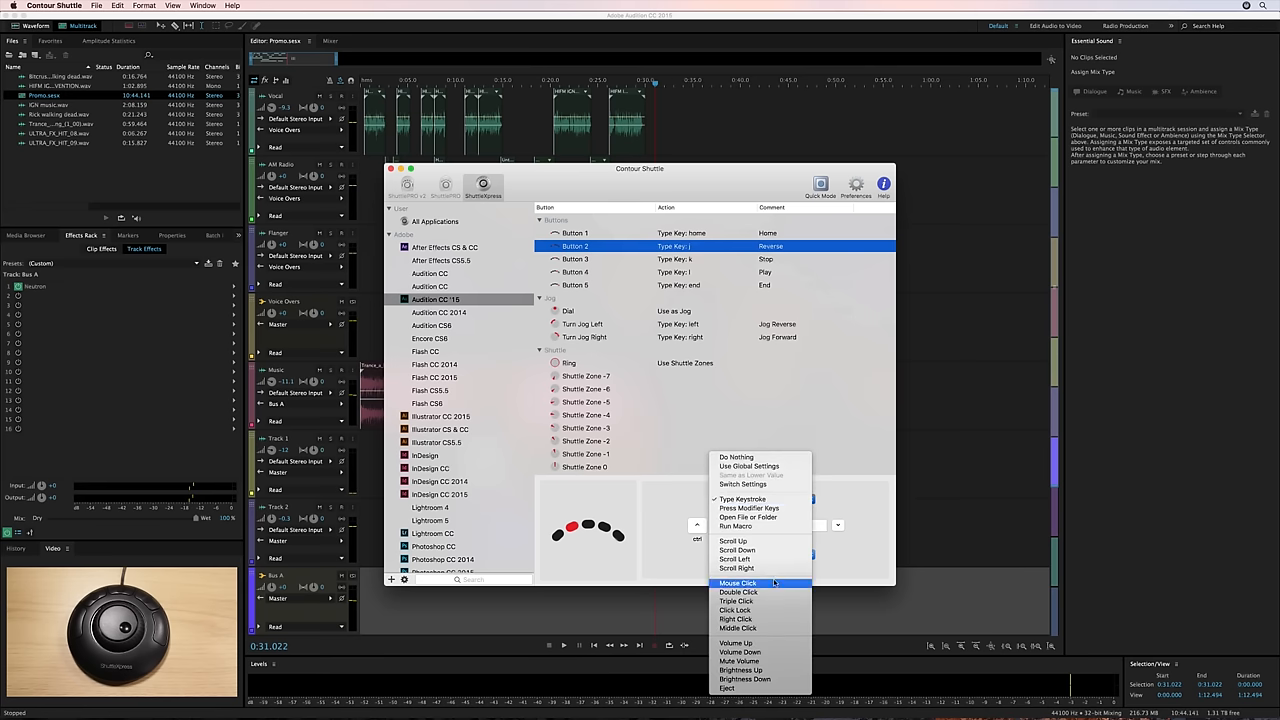
mouse_move(740, 661)
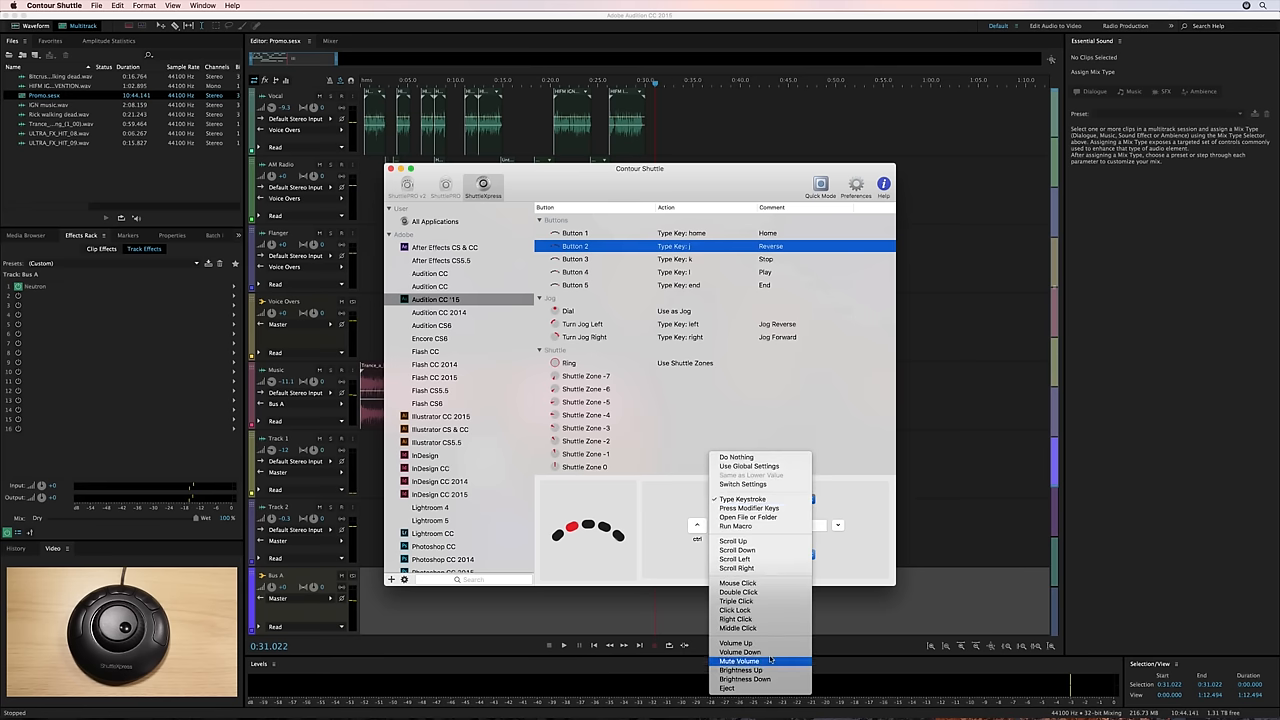
left_click(743, 498)
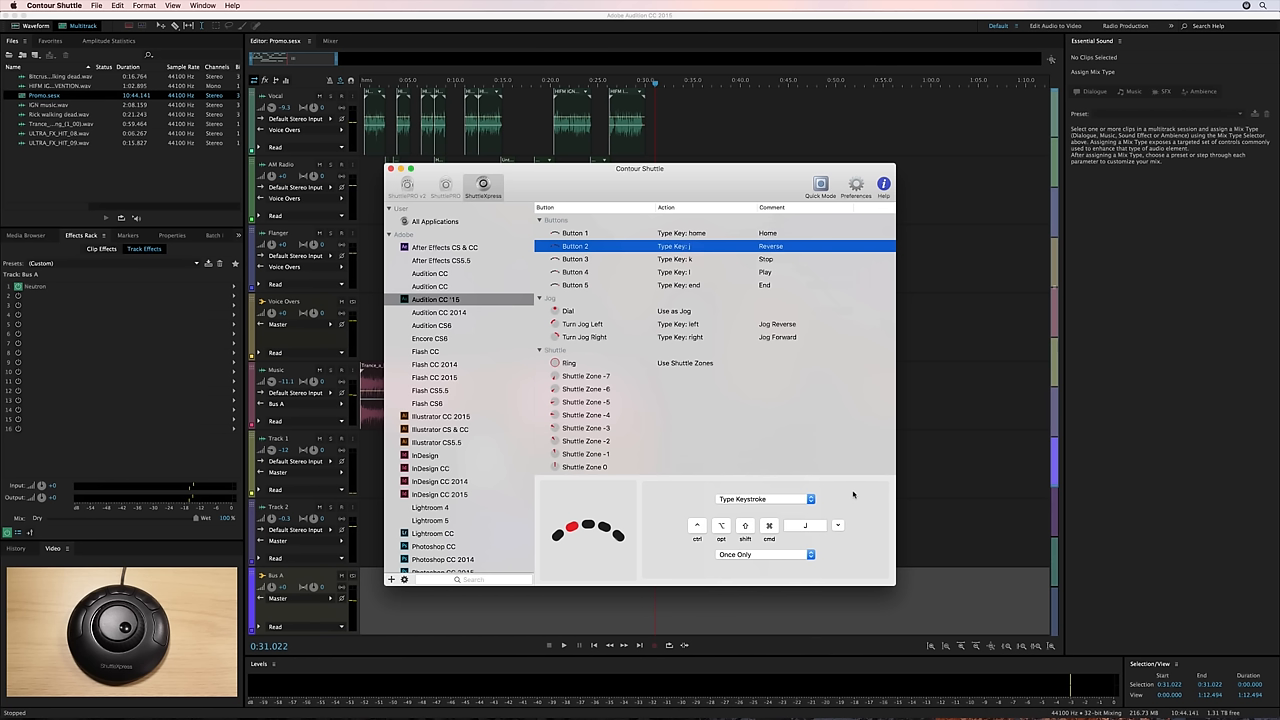